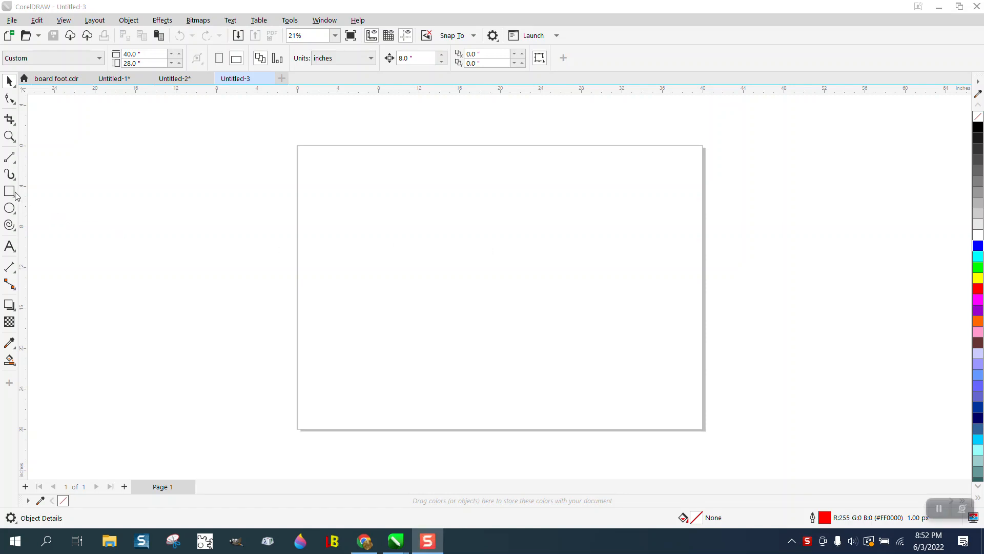
mouse_move(453, 192)
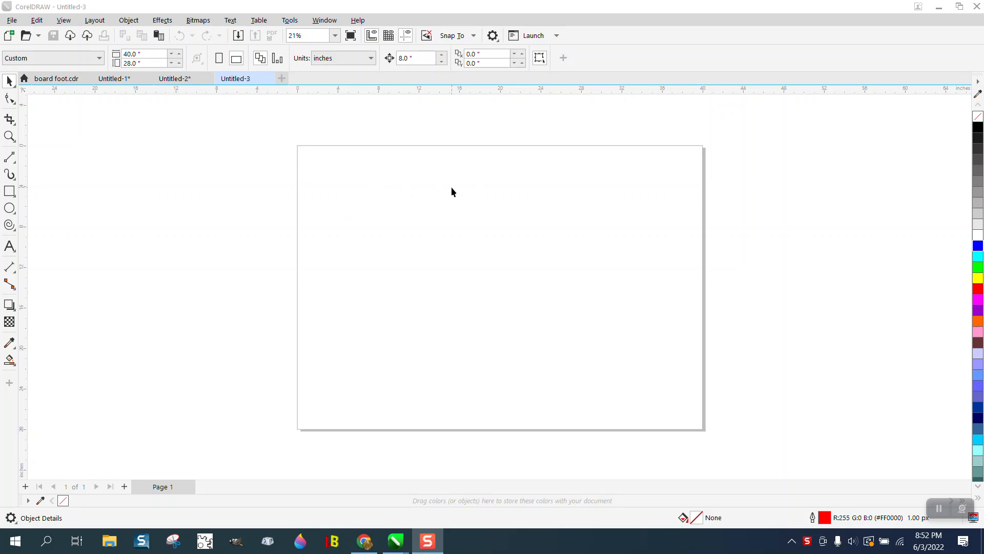
mouse_move(713, 232)
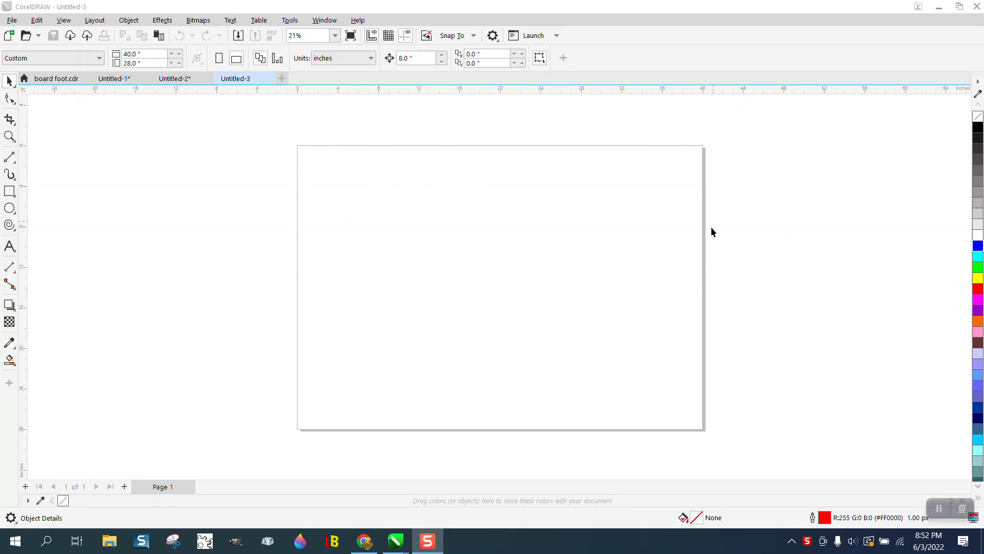
mouse_move(344, 275)
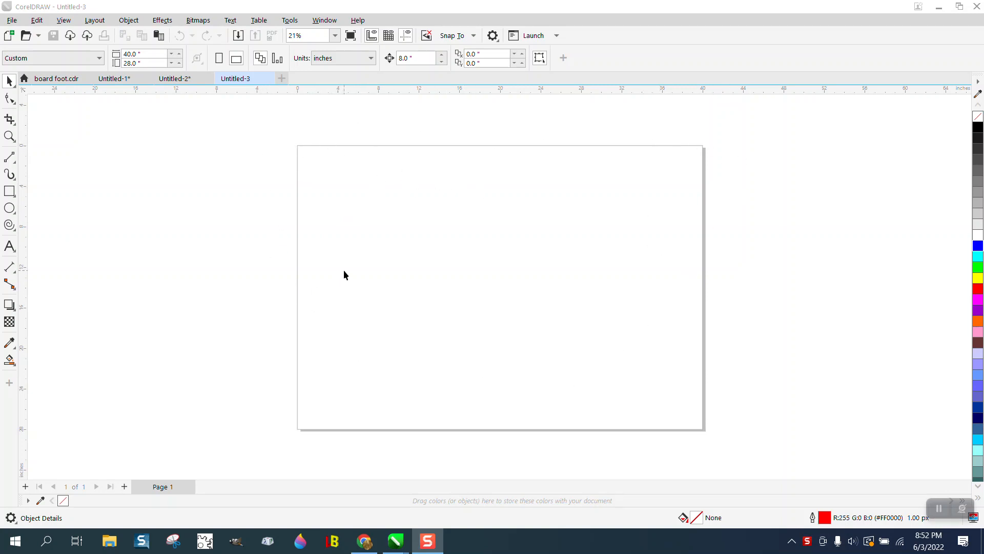
mouse_move(284, 135)
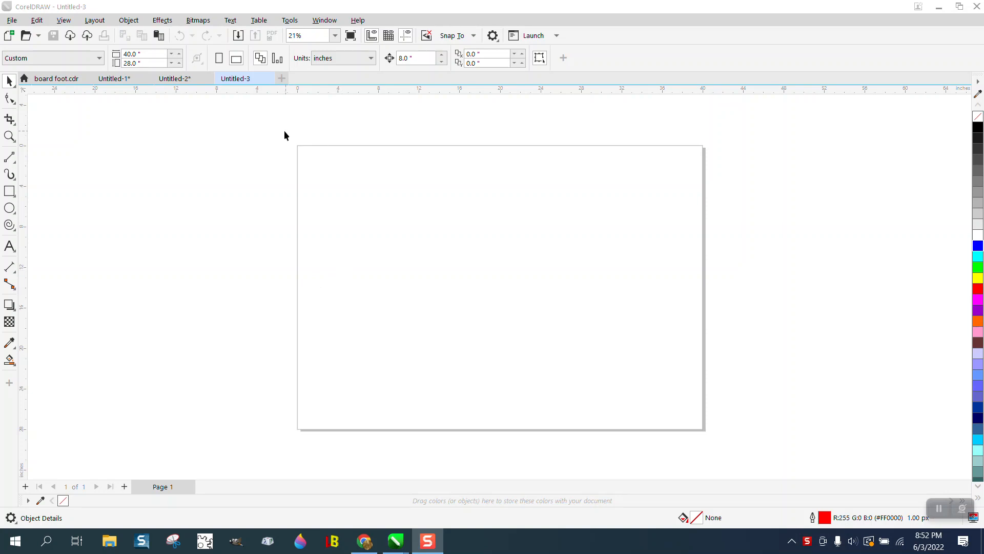
mouse_move(249, 134)
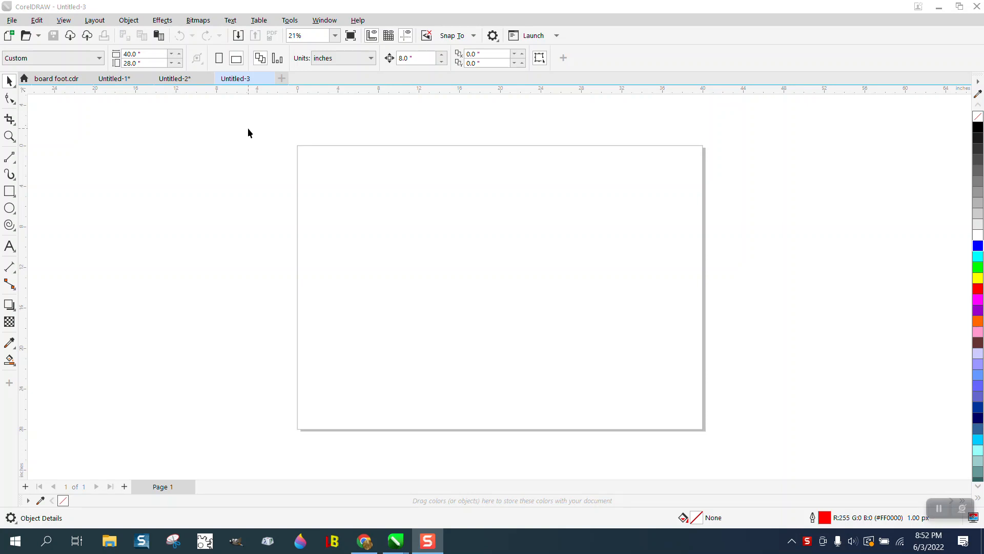
mouse_move(419, 198)
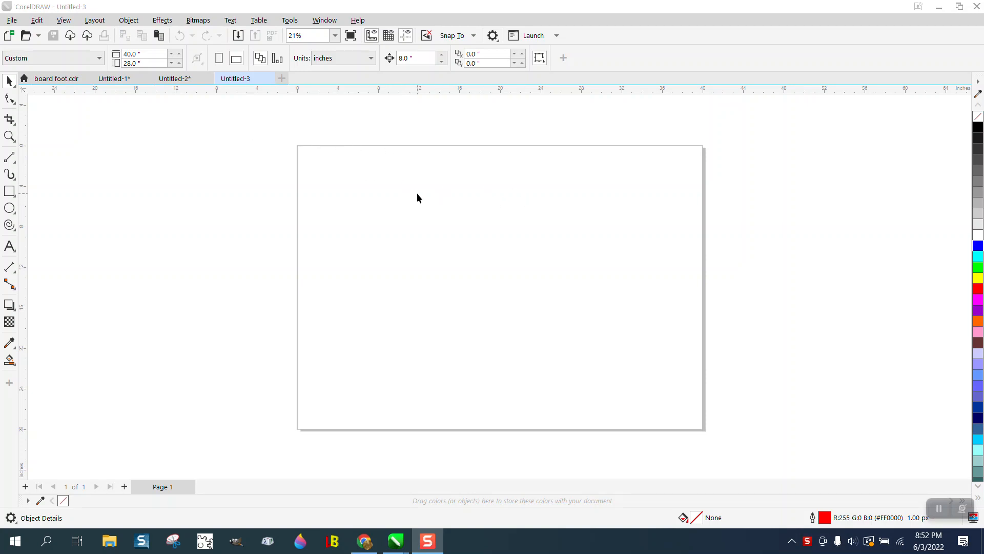
Start an Import from the File menu after first dismissing it once.
left_click(11, 20)
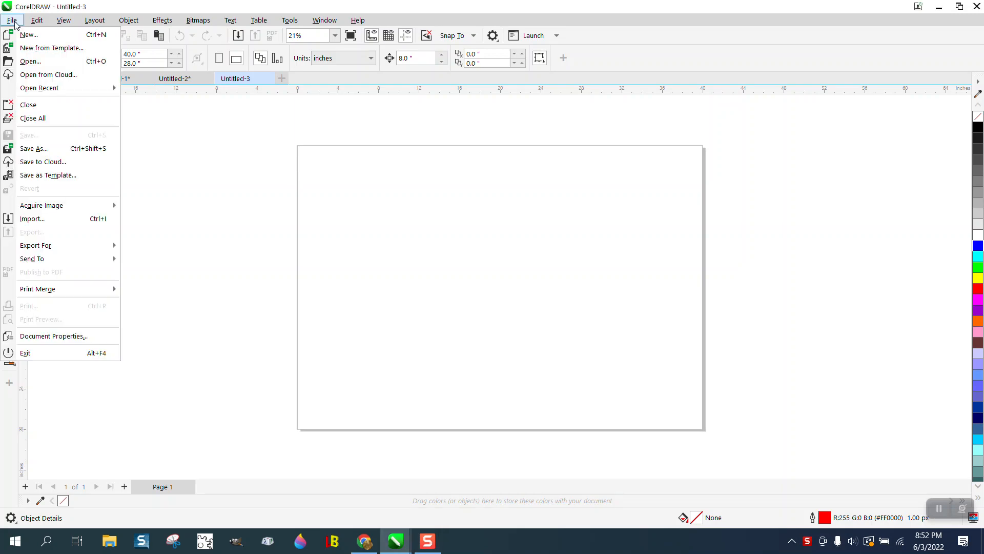
left_click(349, 254)
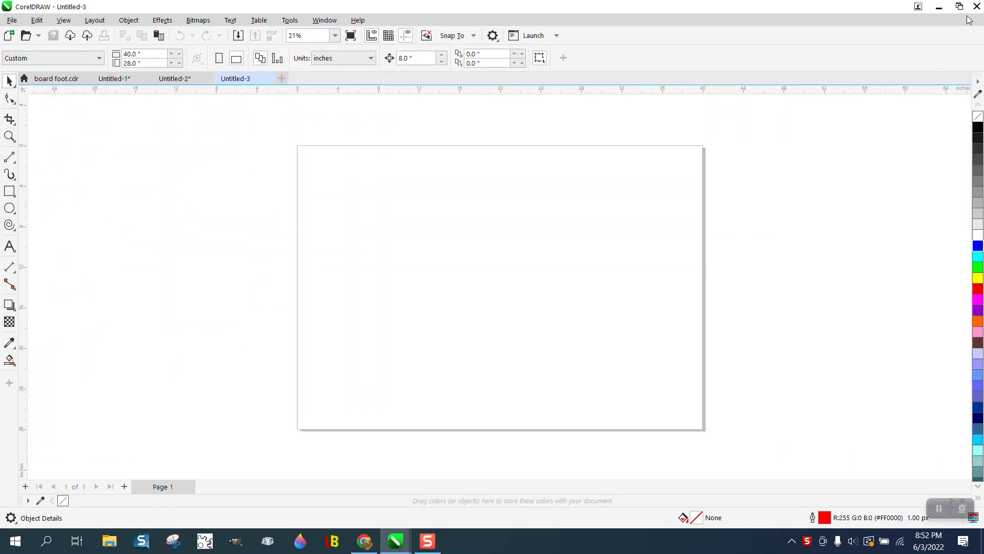
mouse_move(395, 182)
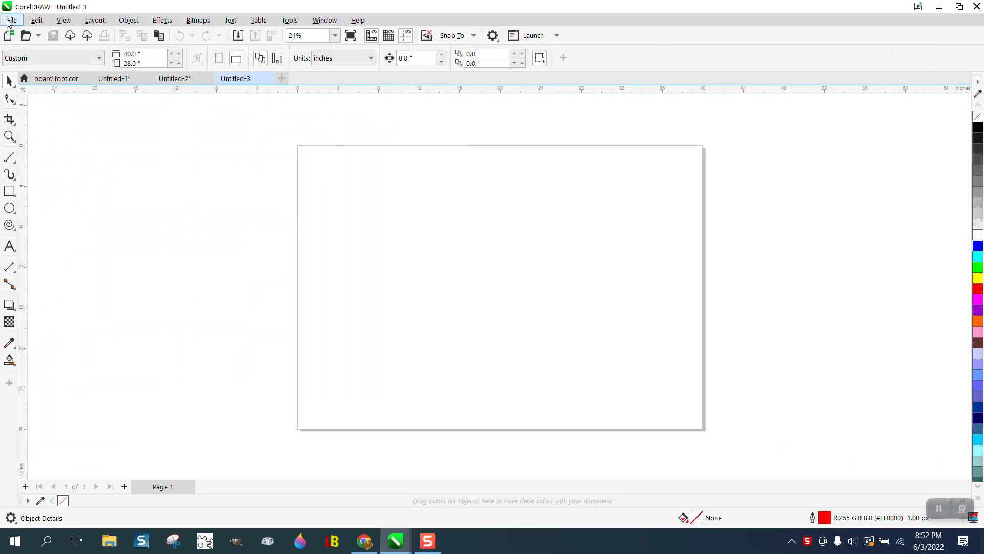
left_click(11, 19)
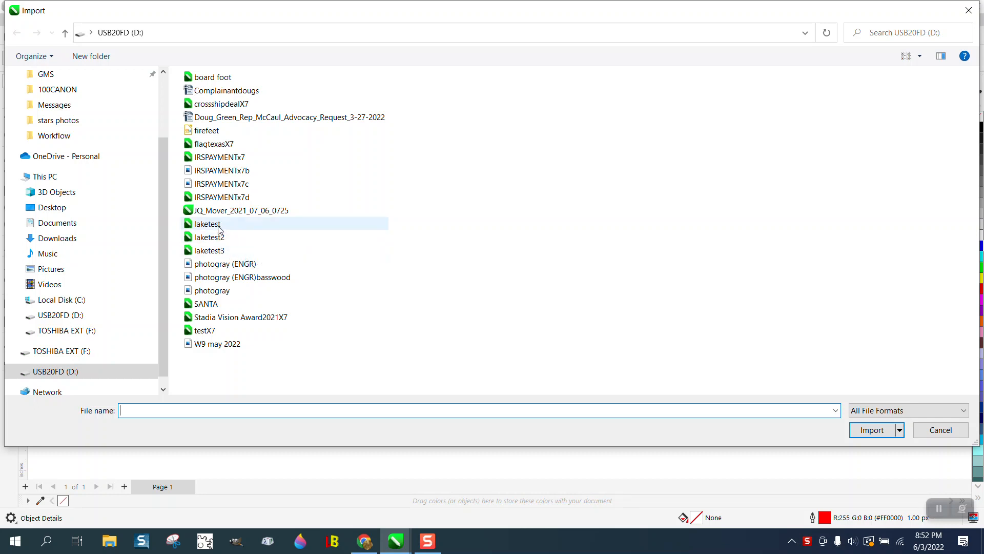
Import laketest, laketest2 and laketest3 together from USB20FD (D:).
left_click(211, 250)
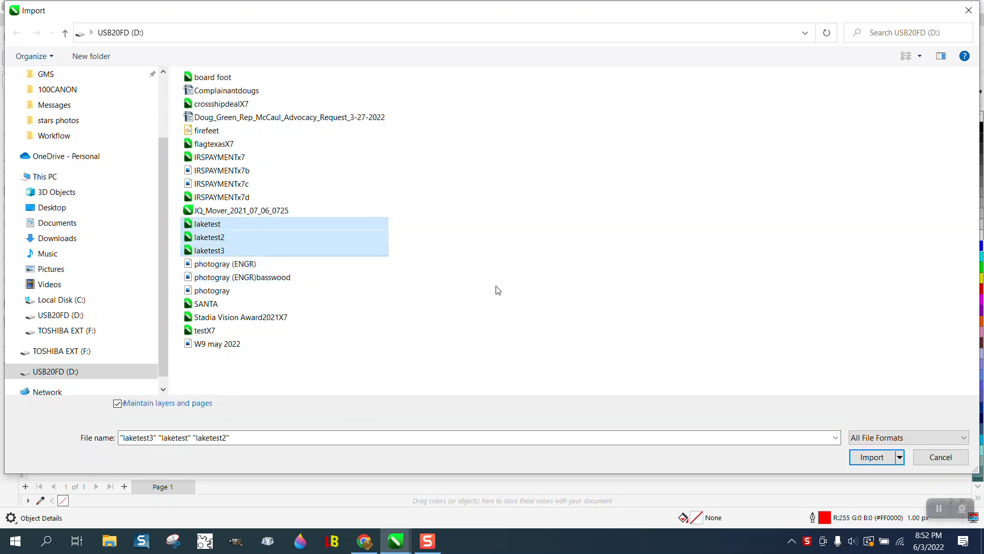
left_click(206, 224)
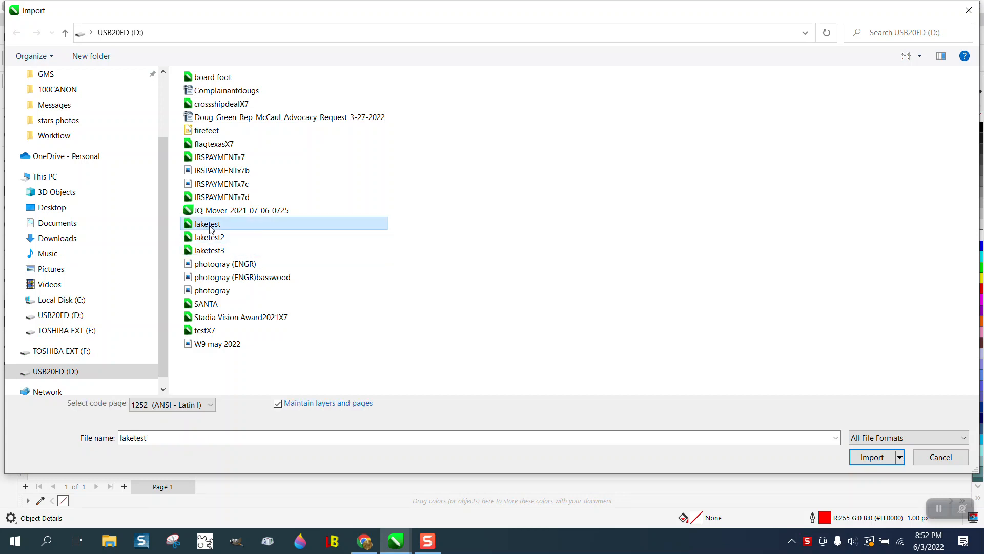
mouse_move(209, 228)
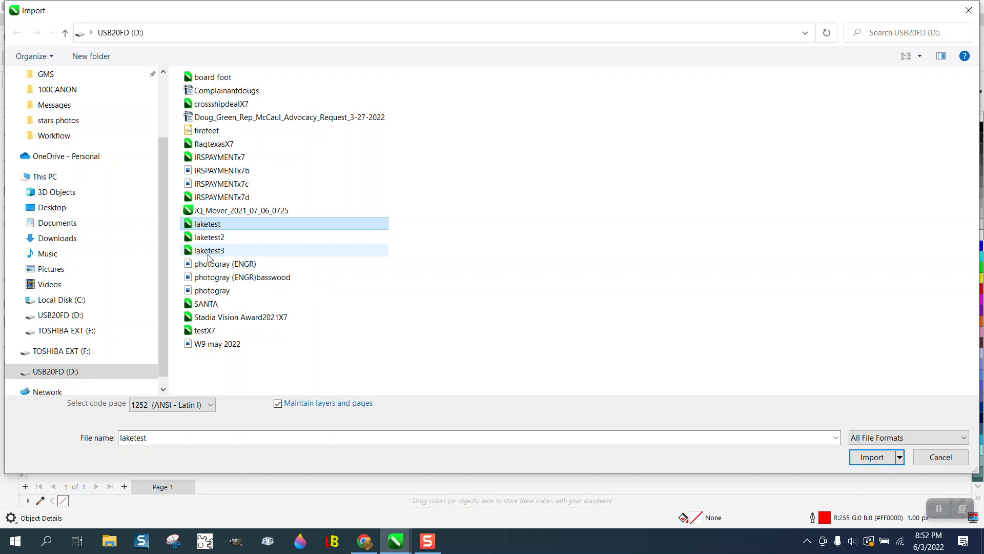
left_click(209, 251)
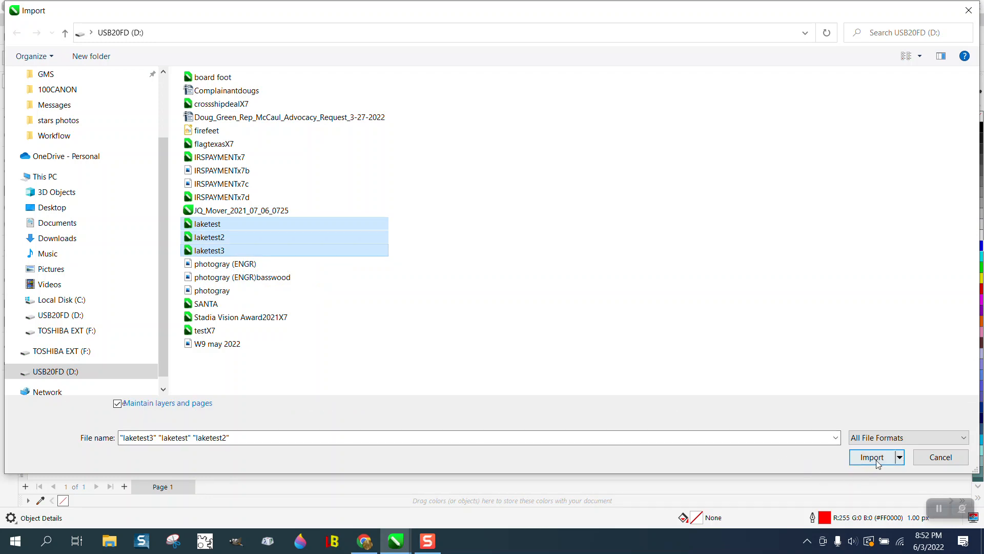
left_click(872, 456)
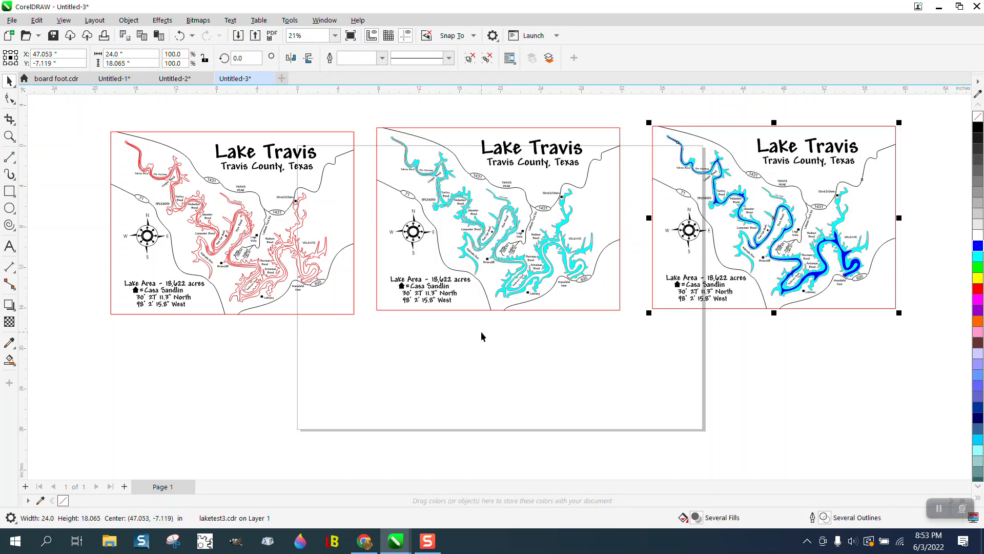
mouse_move(340, 216)
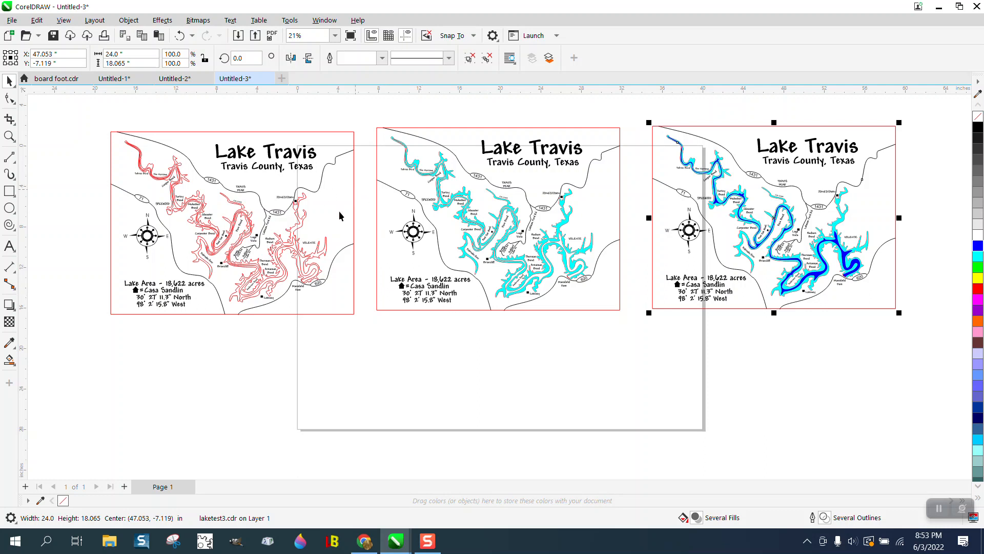
mouse_move(286, 167)
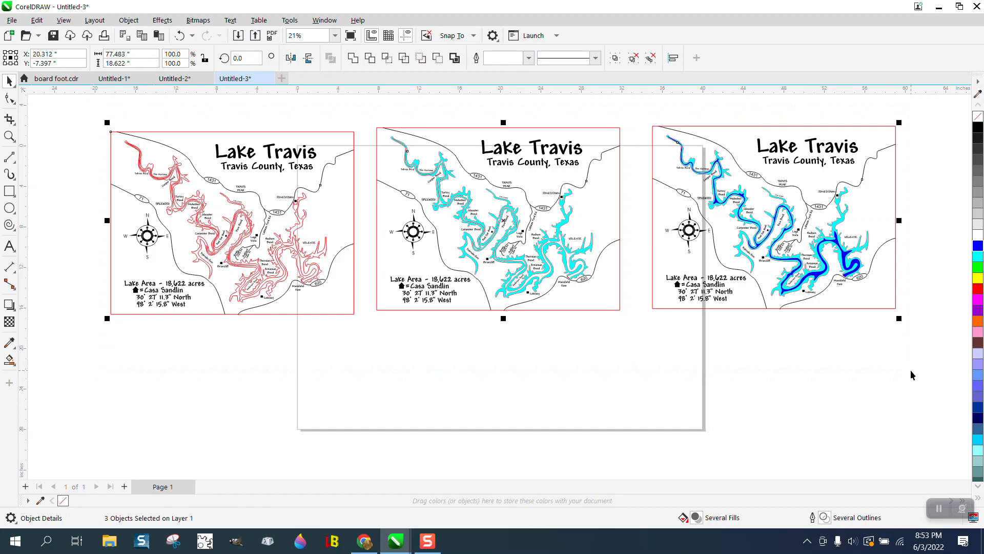
Bring up the File menu with the three Lake Travis maps arranged on the page.
left_click(12, 19)
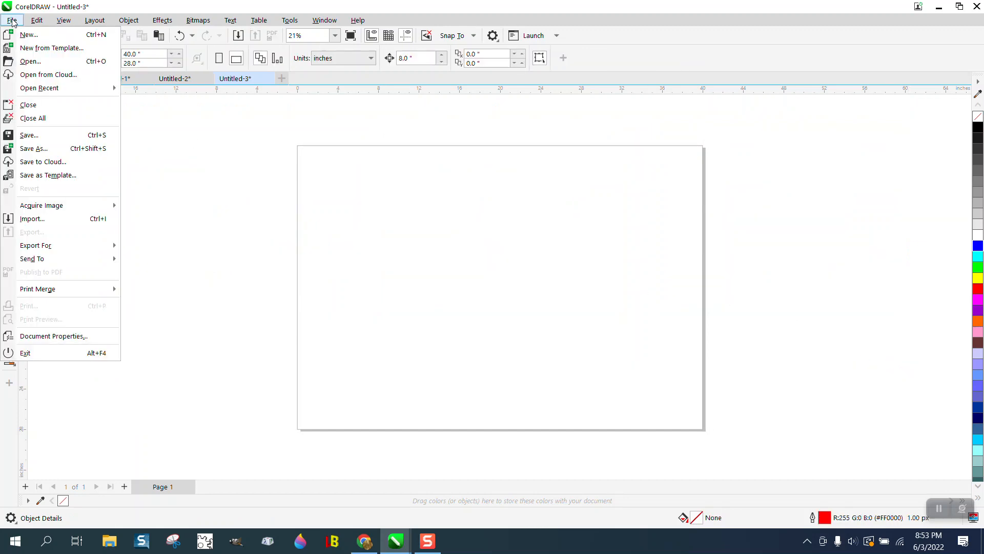
Open laketest through laketest3 at once as separate documents.
left_click(30, 60)
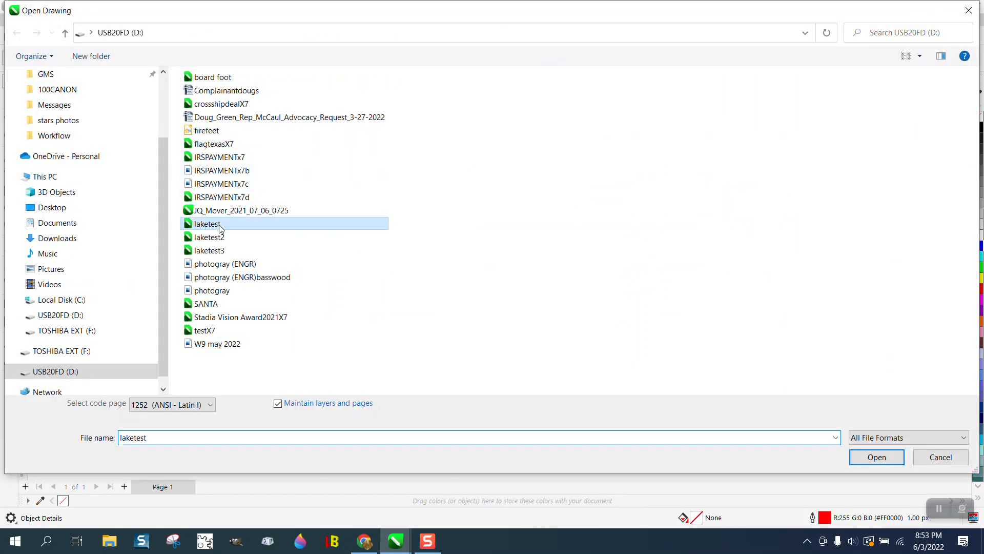
left_click(208, 250)
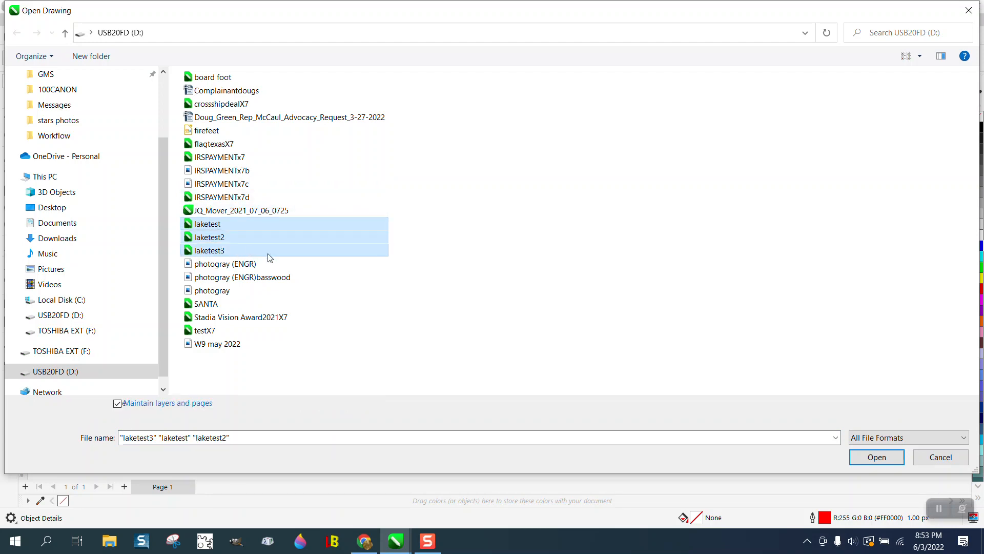
left_click(875, 457)
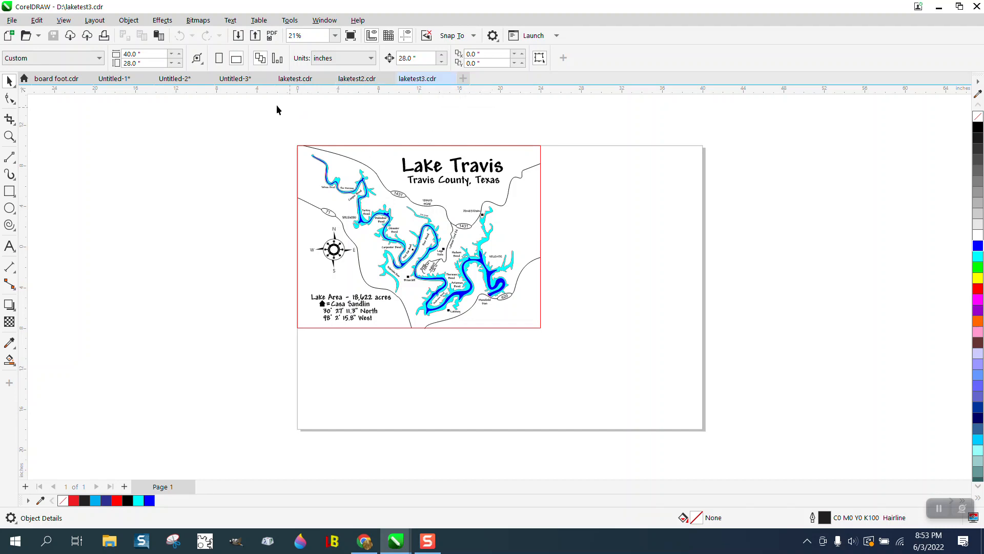
Switch among the pink laketest, blue laketest3 and cyan laketest2 document tabs.
left_click(295, 78)
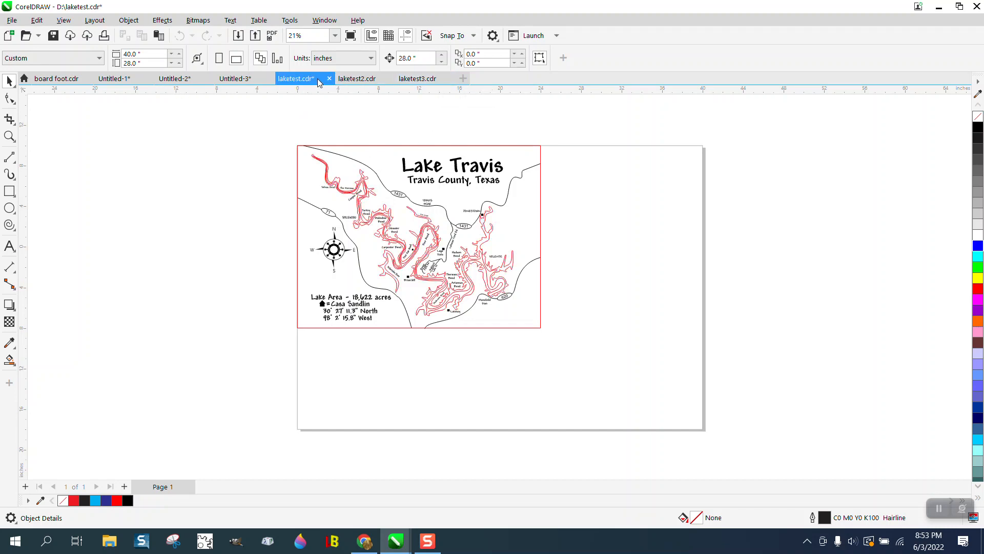
left_click(418, 78)
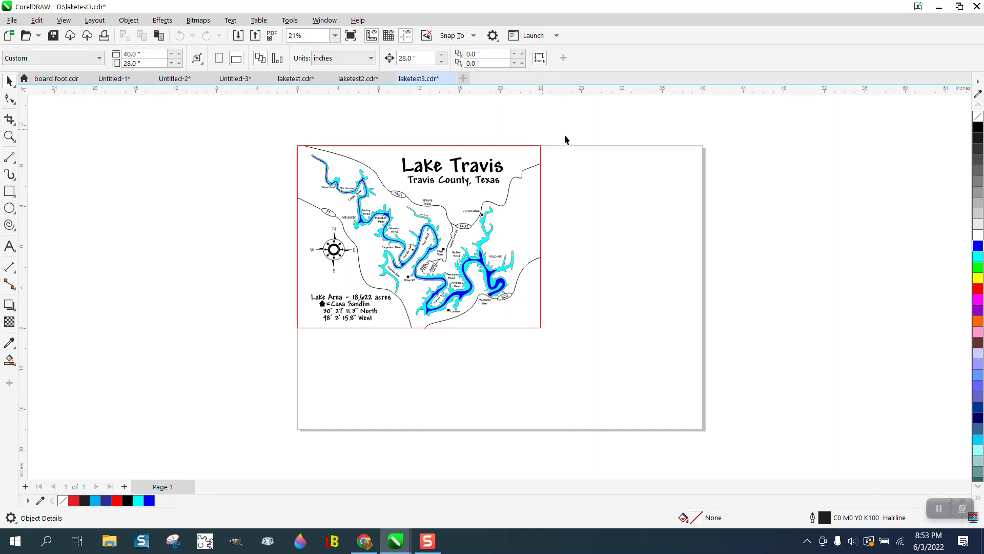
mouse_move(352, 112)
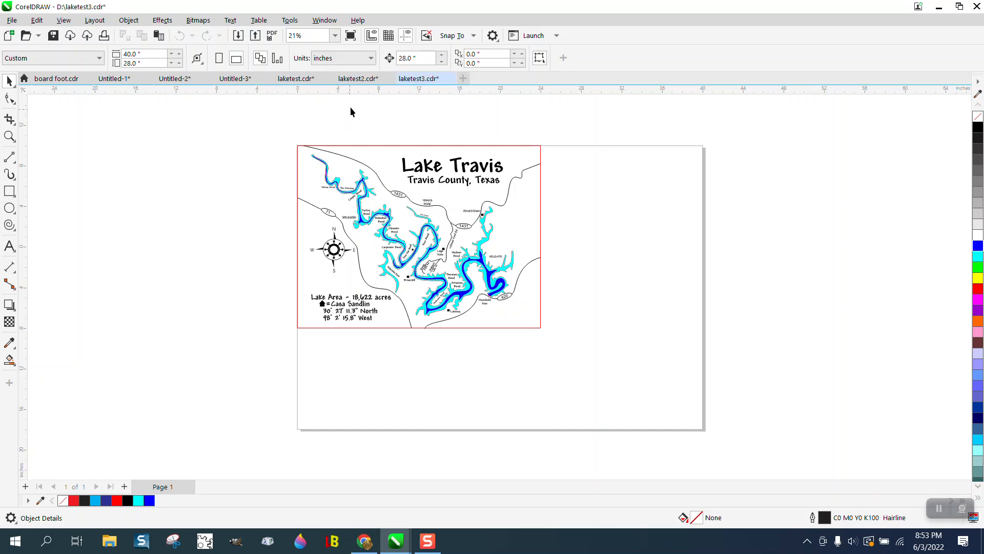
mouse_move(420, 78)
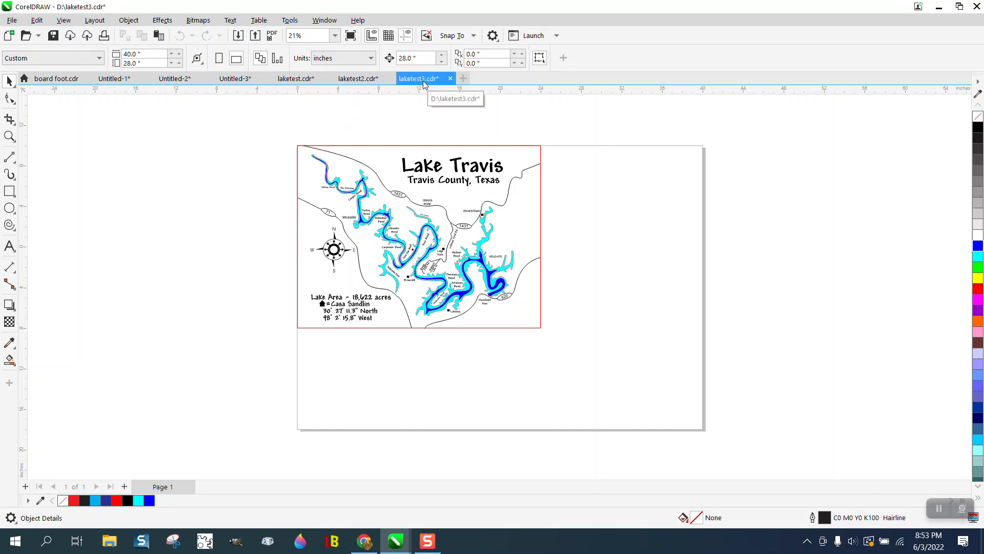
mouse_move(497, 145)
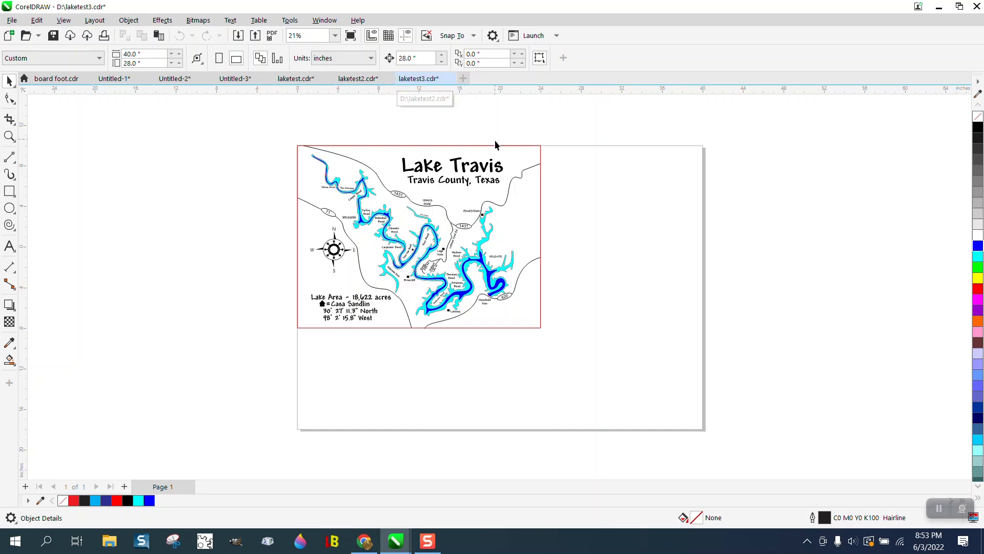
mouse_move(413, 208)
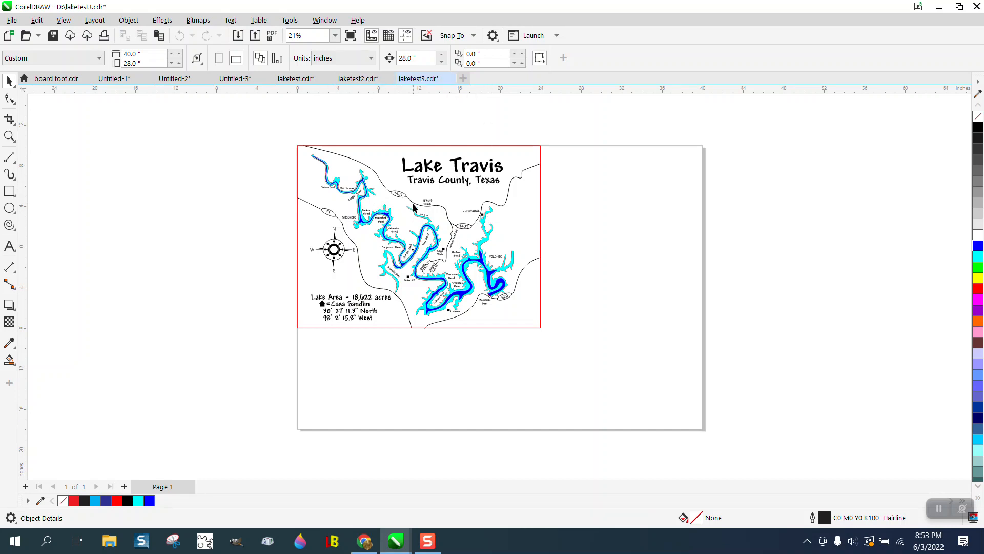
left_click(358, 77)
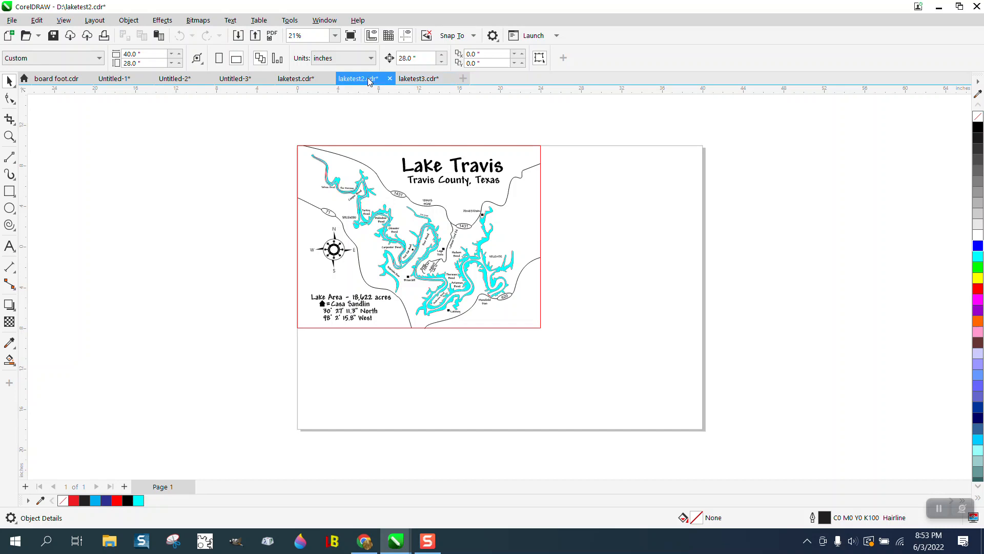
Copy the cyan laketest2 map and paste it beside the blue map in laketest3.
left_click(418, 237)
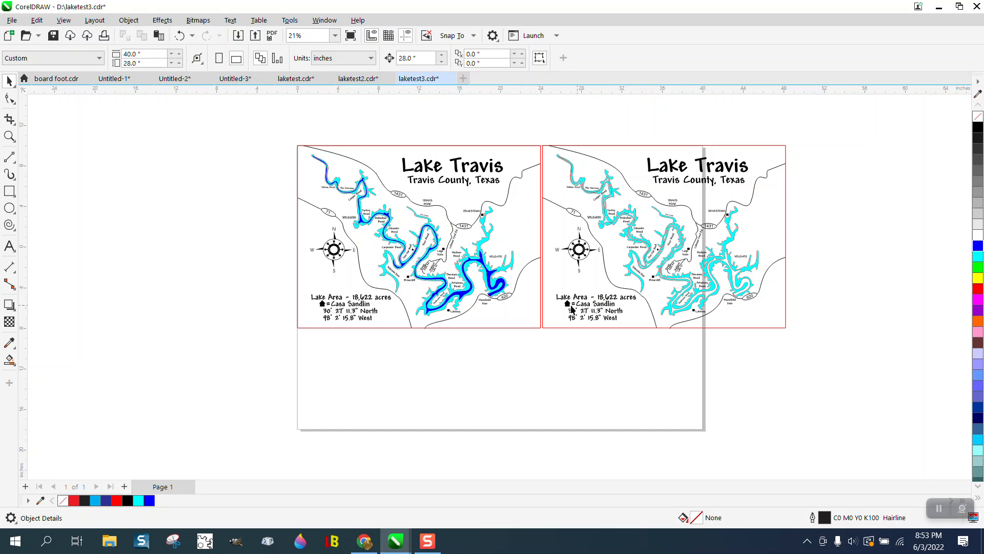
left_click(9, 136)
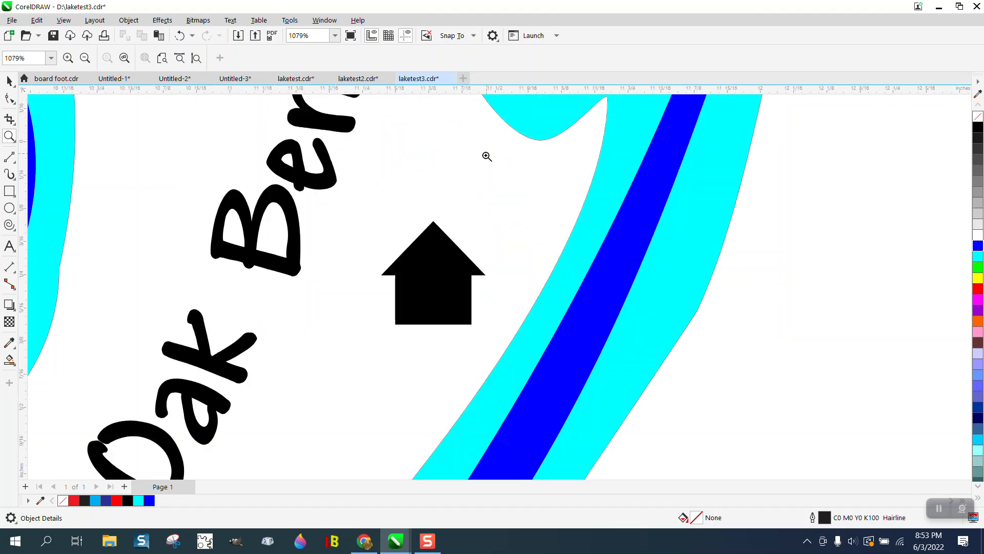
left_click(85, 57)
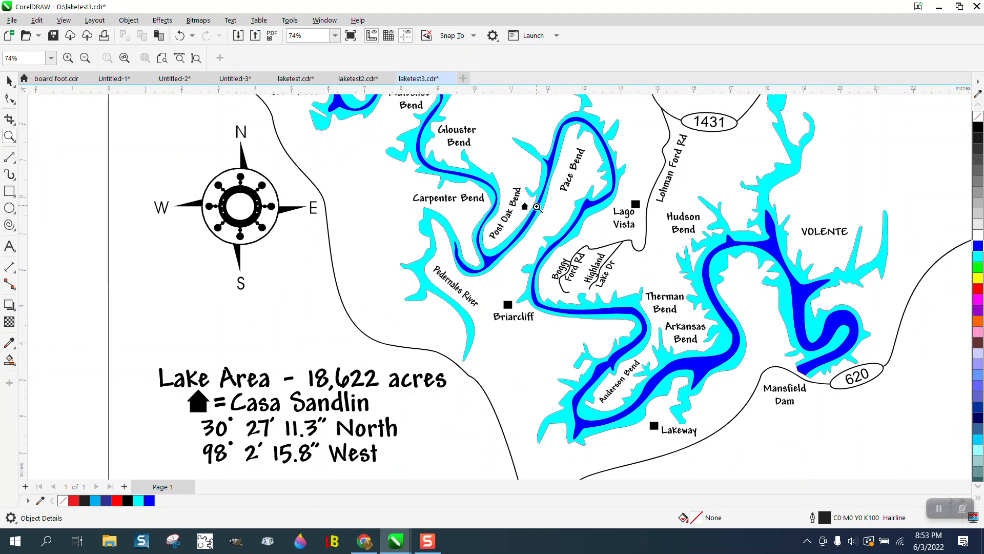
mouse_move(312, 334)
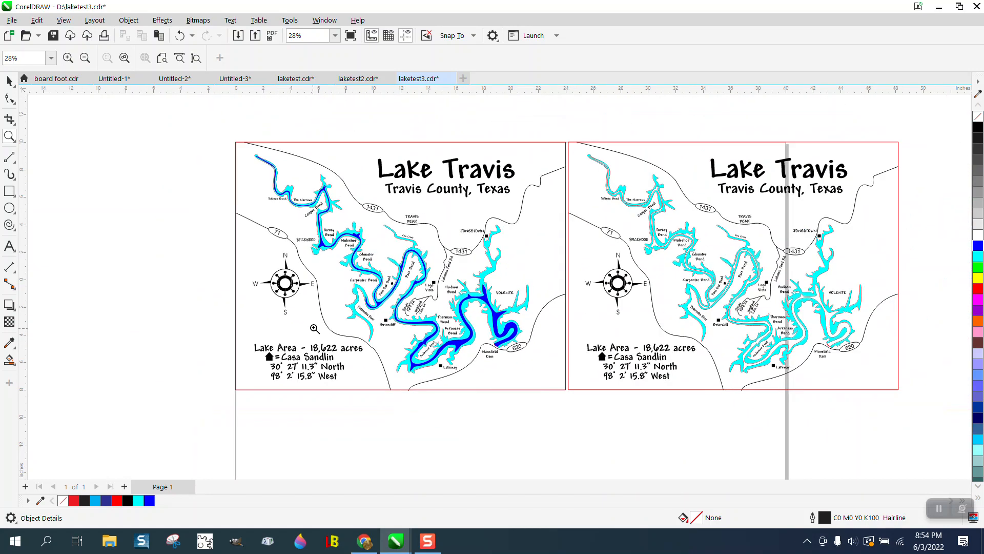
mouse_move(359, 320)
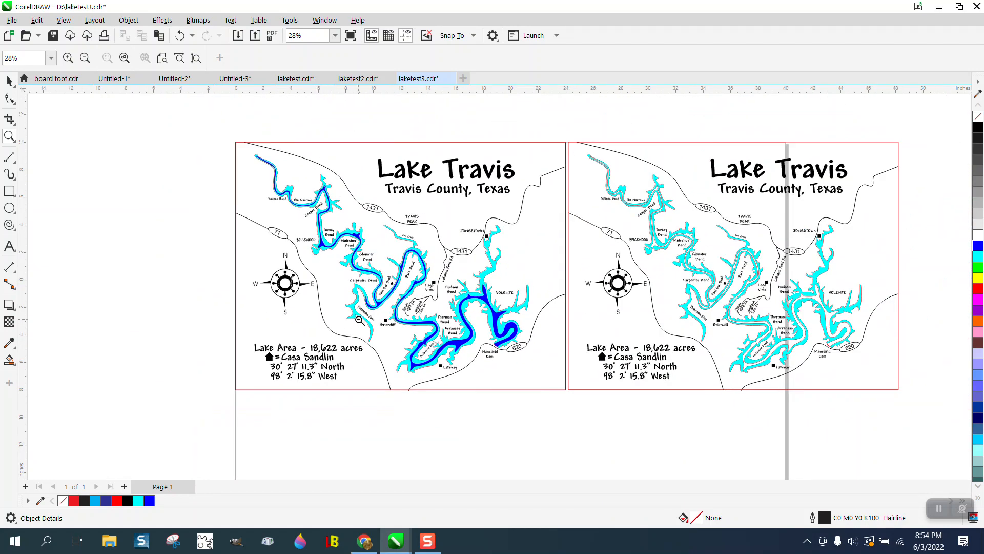